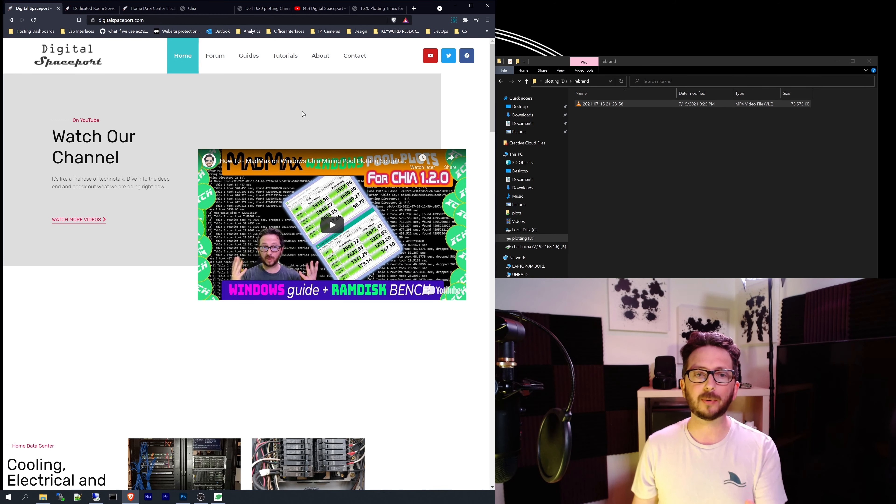
Scroll the current page, then look through the dedicated server room cooling calculations guide
scroll("down", 3)
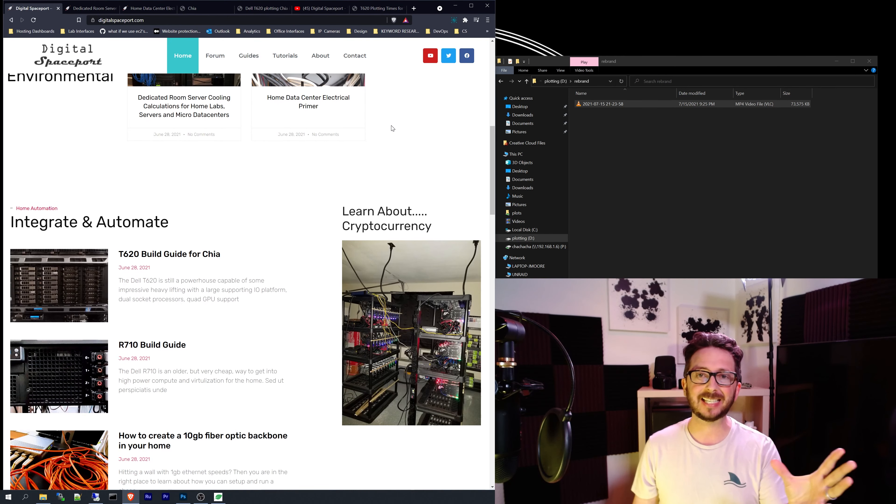
scroll("down", 3)
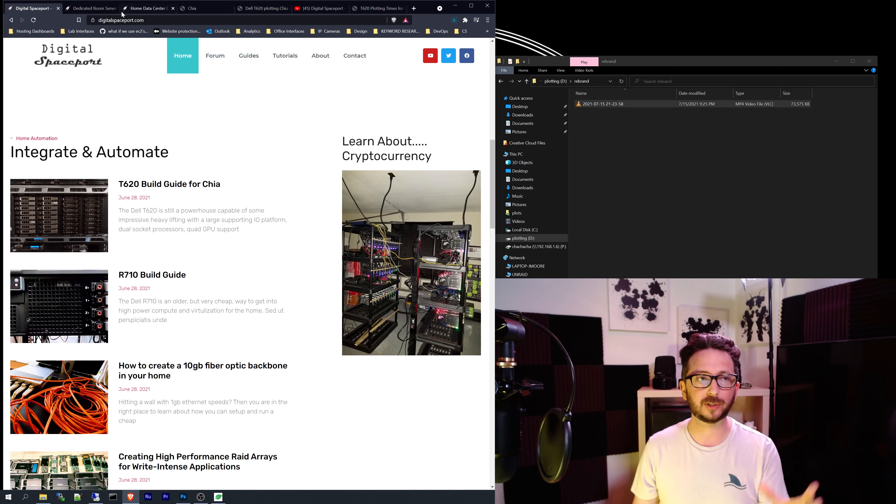
left_click(90, 8)
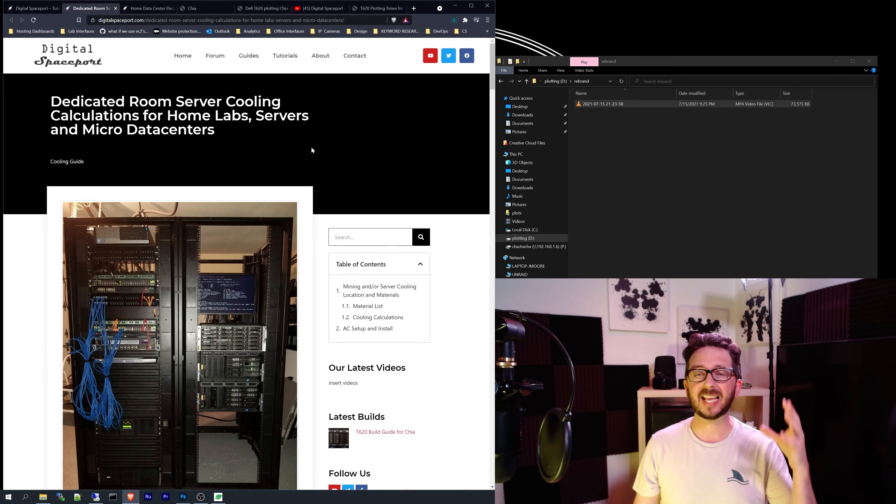
scroll("down", 3)
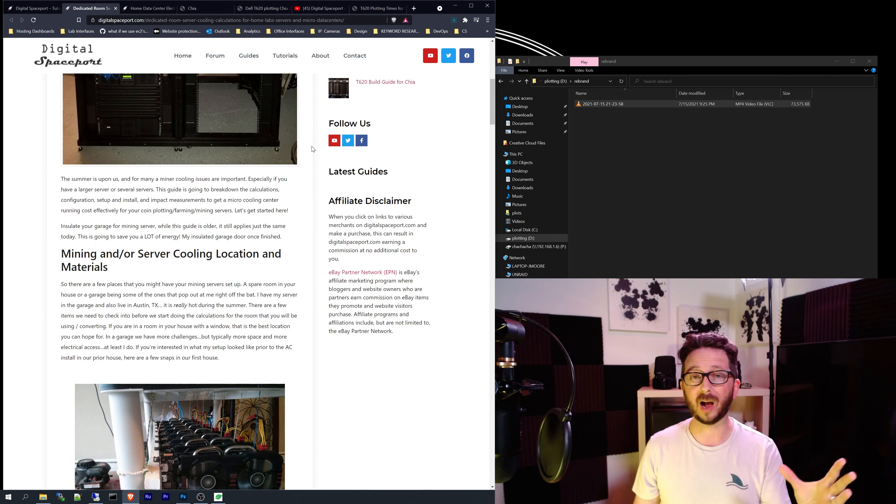
Switch to the Home Data Center Electrical Primer article
left_click(147, 7)
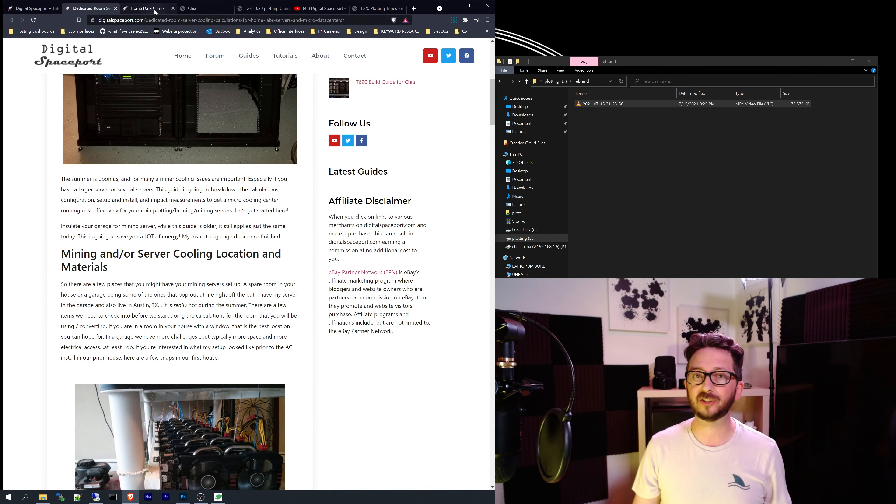
left_click(147, 8)
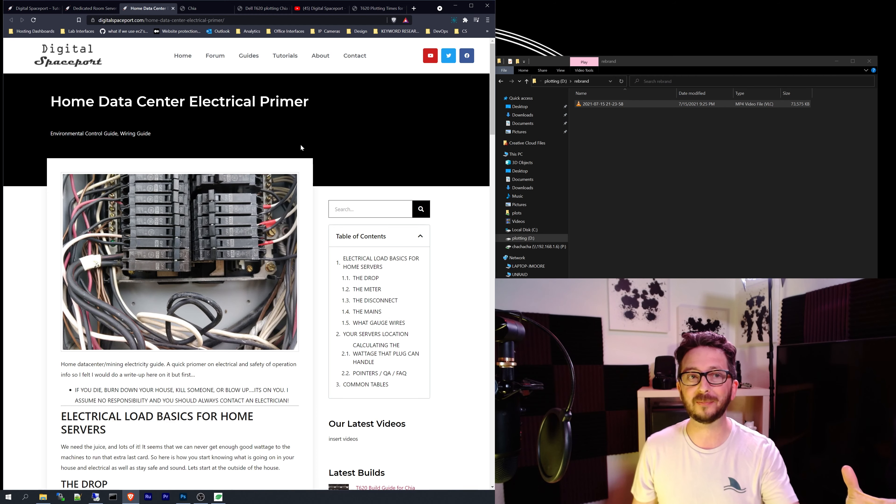
Show the Chia forum board, then the Digital Spaceport YouTube channel
left_click(192, 8)
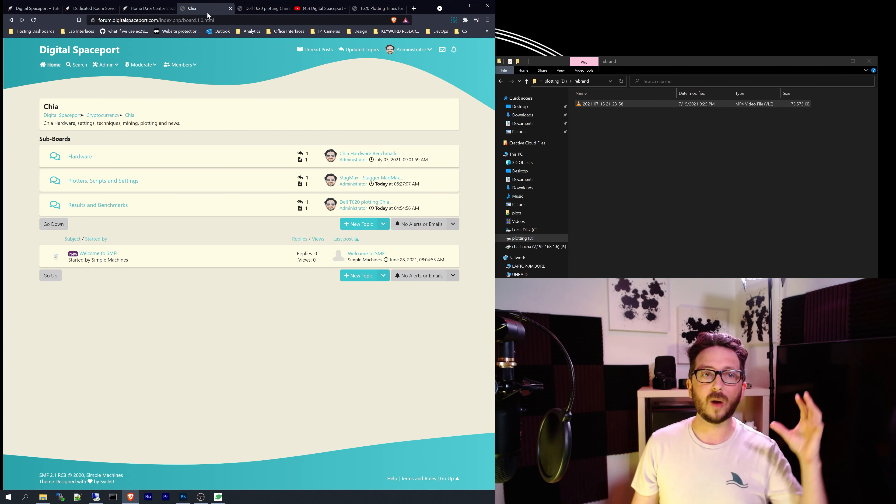
mouse_move(249, 77)
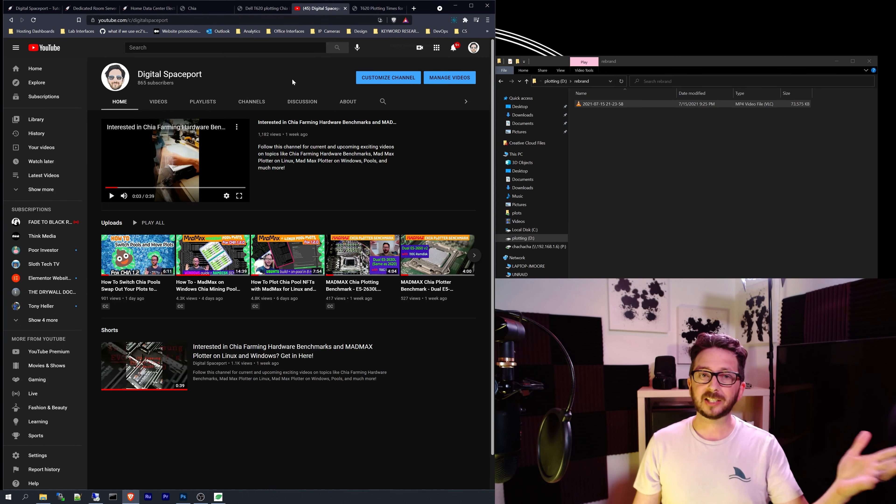
left_click(376, 8)
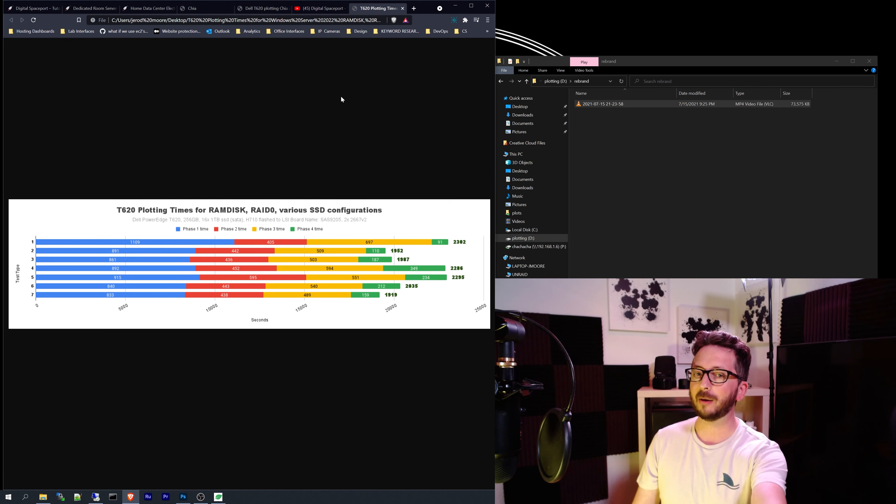
mouse_move(356, 80)
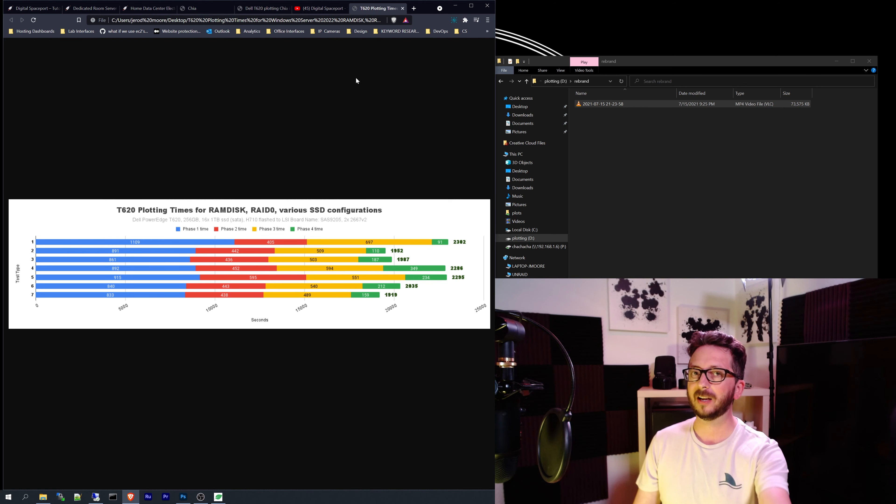